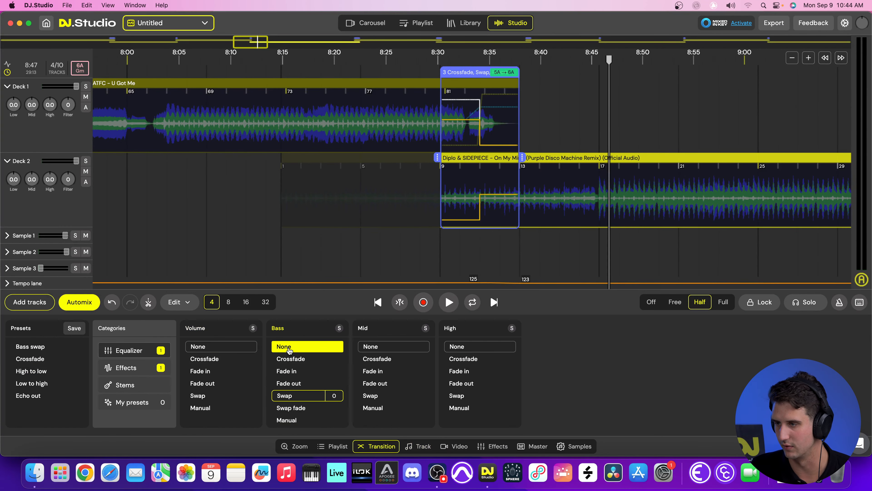
Set the transition's Bass equalizer automation to None, removing the bass swap.
left_click(288, 383)
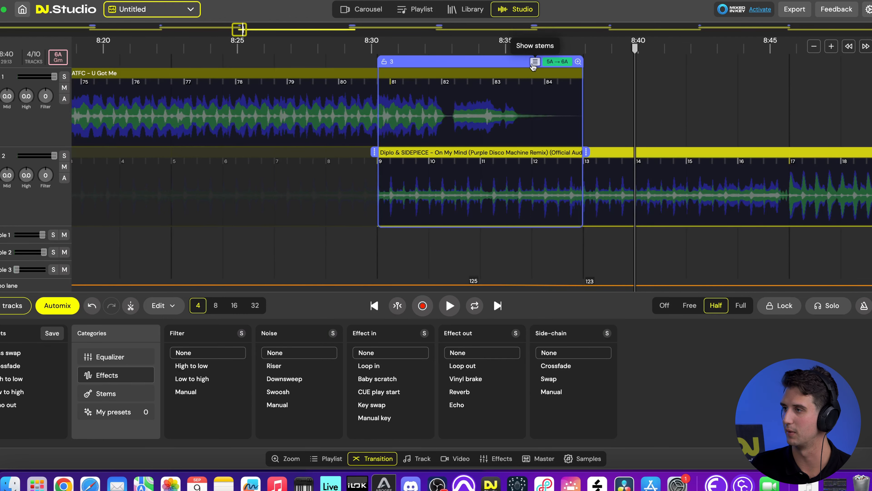
Show stems on the transition so both tracks split into four stem lanes.
left_click(533, 62)
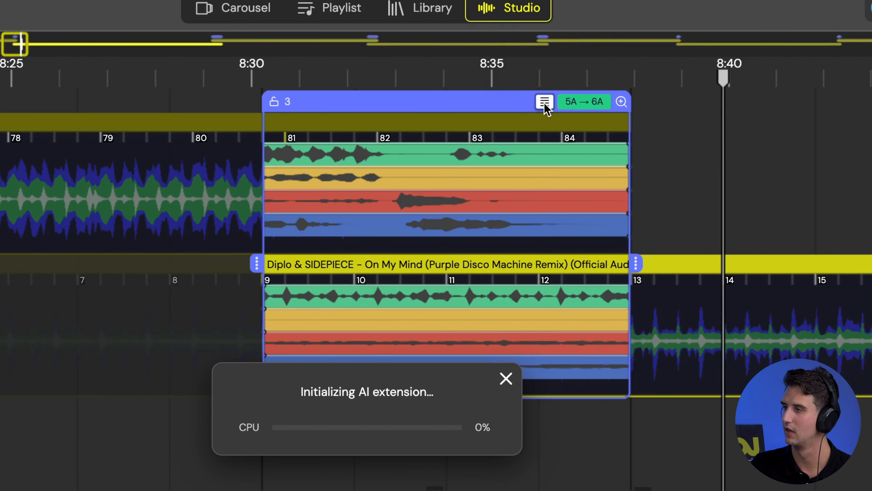
mouse_move(361, 415)
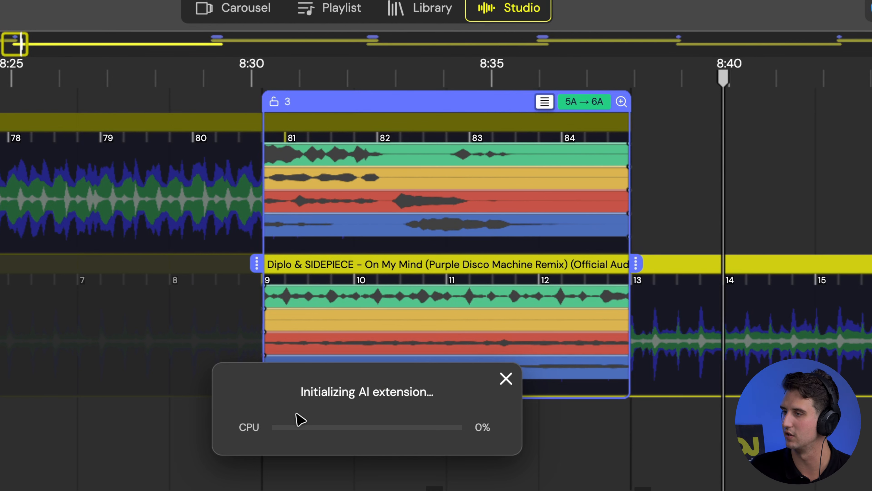
left_click(505, 379)
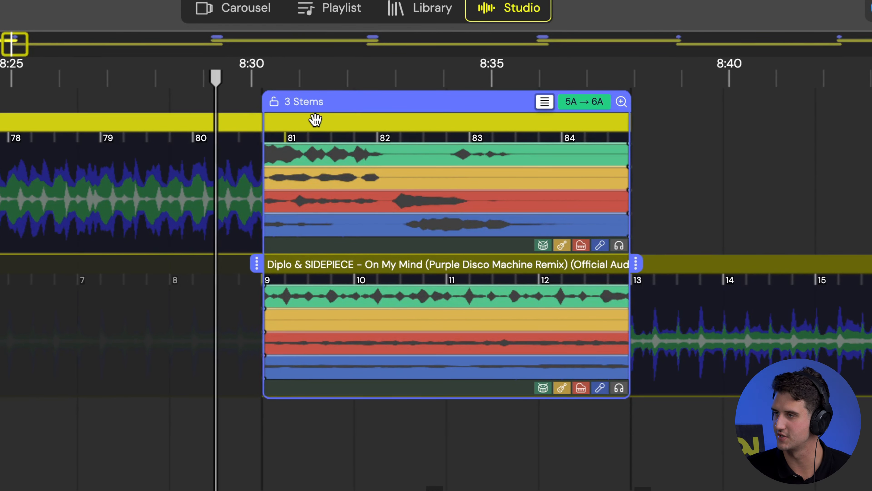
mouse_move(471, 96)
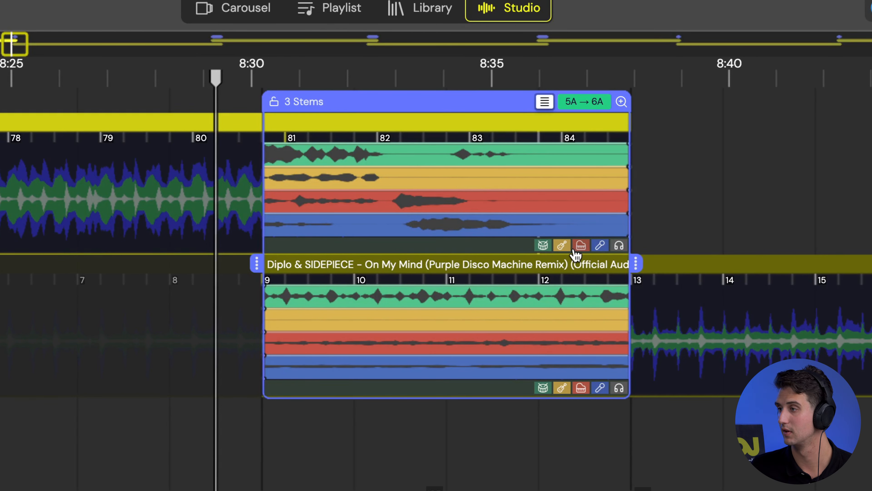
mouse_move(581, 245)
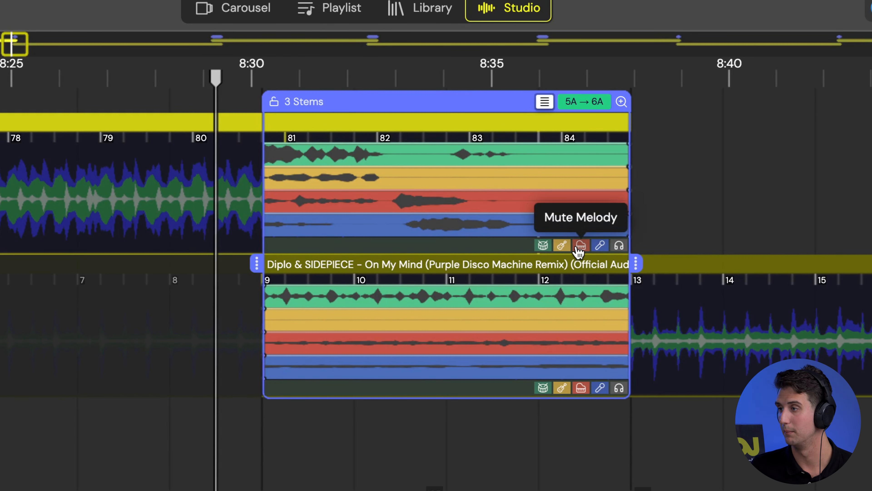
mouse_move(599, 246)
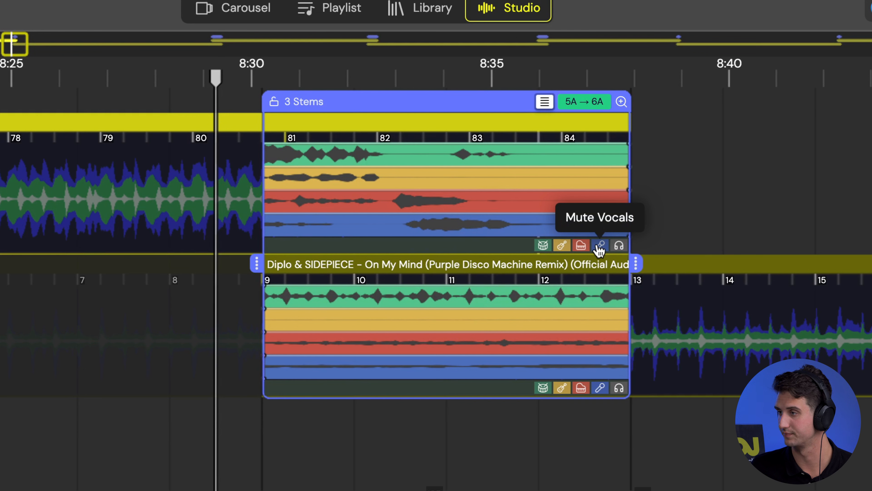
mouse_move(561, 249)
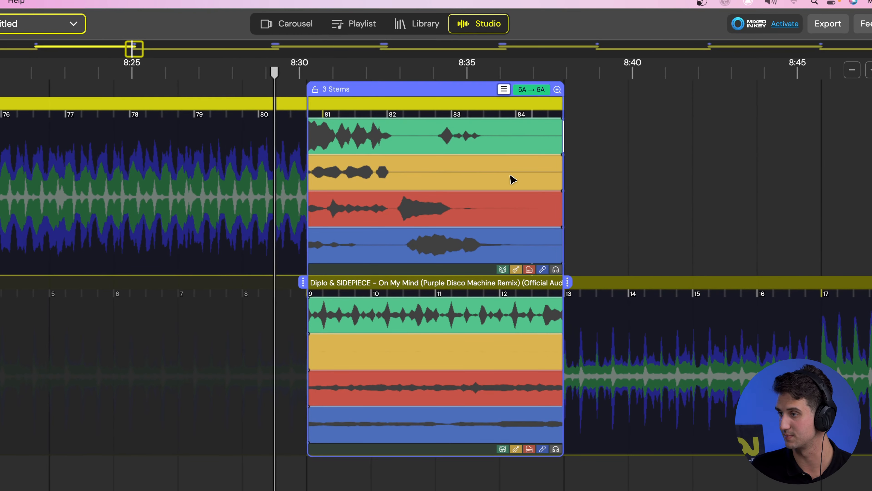
mouse_move(503, 236)
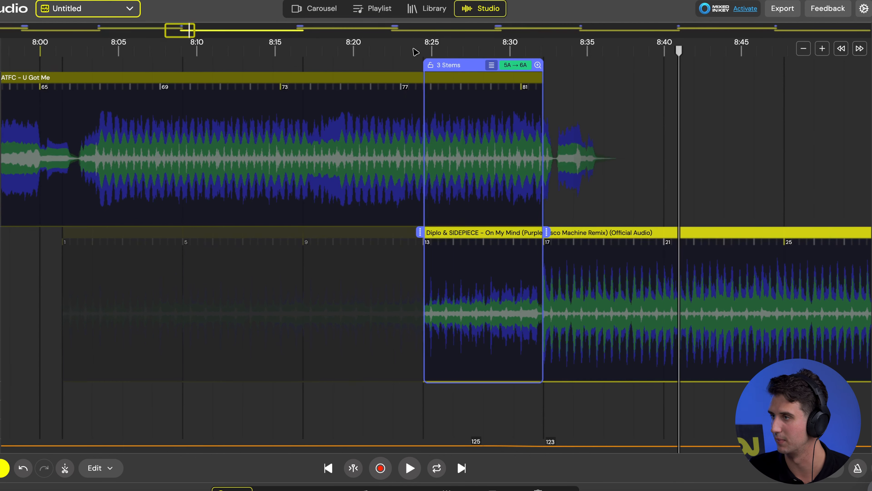
Place the playhead on the ruler just before the moved transition at bar 77.
left_click(409, 468)
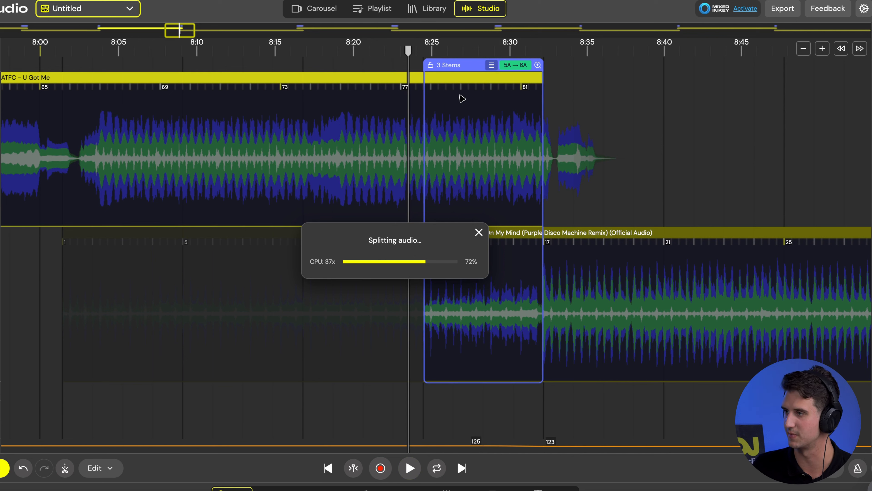
mouse_move(485, 174)
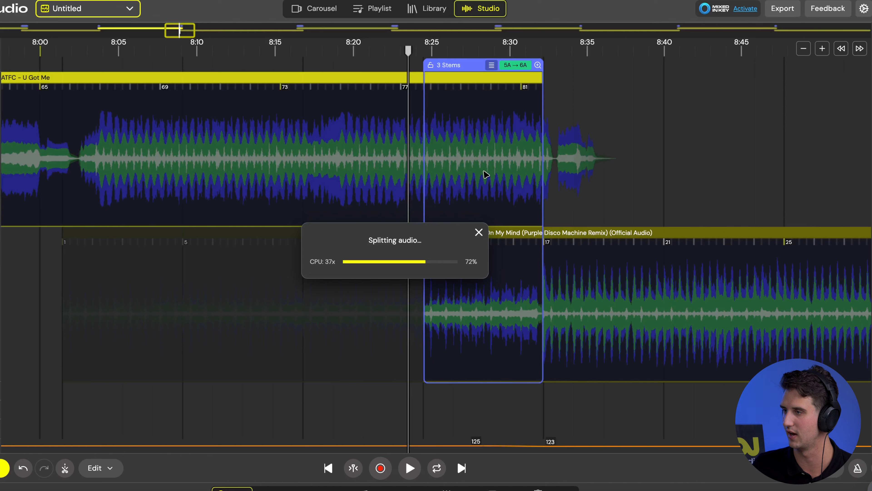